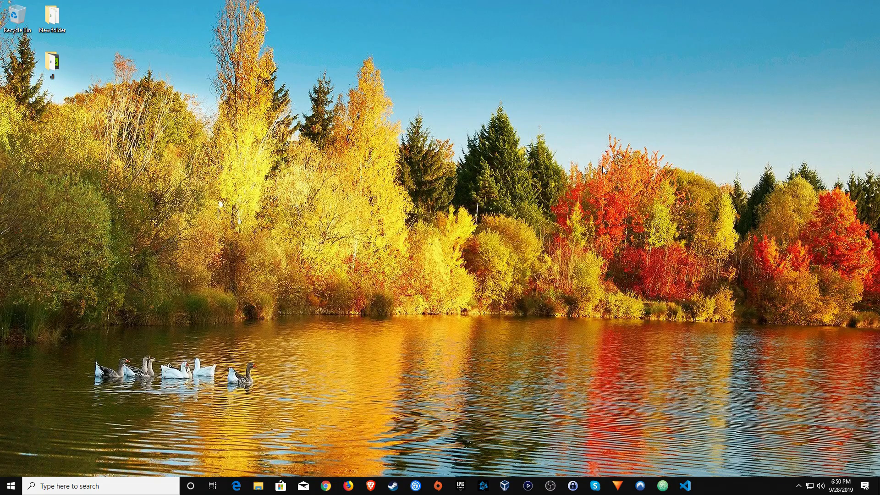
# Download DDU 18.0.1.8 from the Wagnardsoft release page and show the file in Downloads.
pyautogui.click(325, 486)
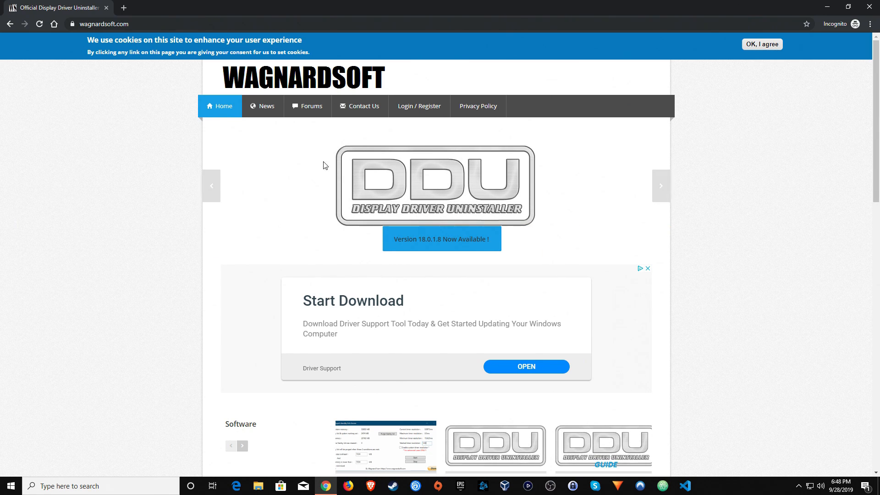
pyautogui.click(442, 238)
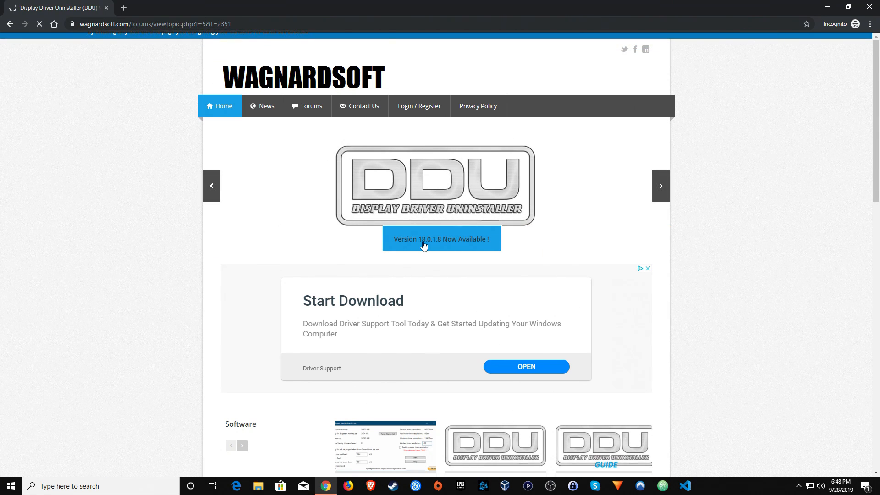
pyautogui.scroll(-3)
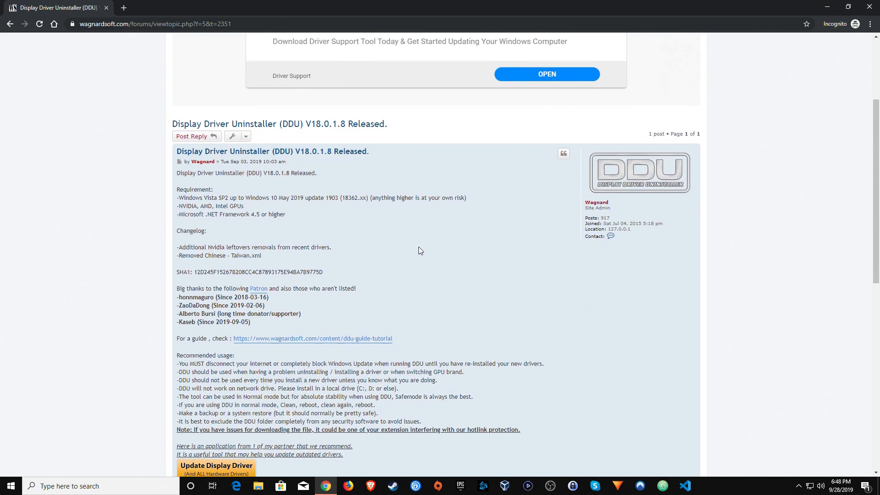
pyautogui.scroll(-3)
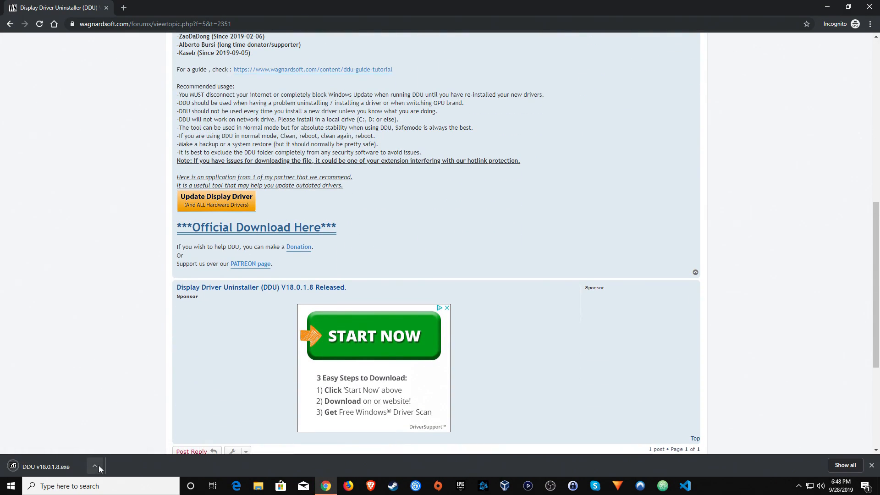
pyautogui.click(95, 467)
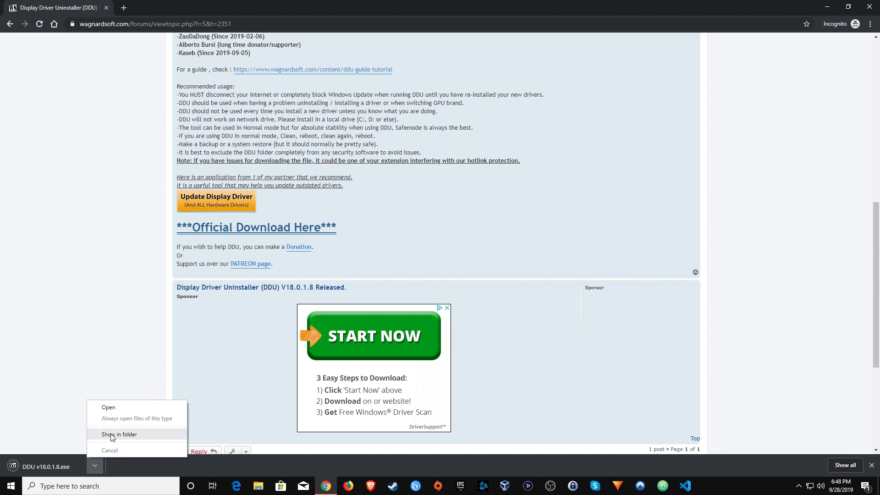
pyautogui.click(118, 433)
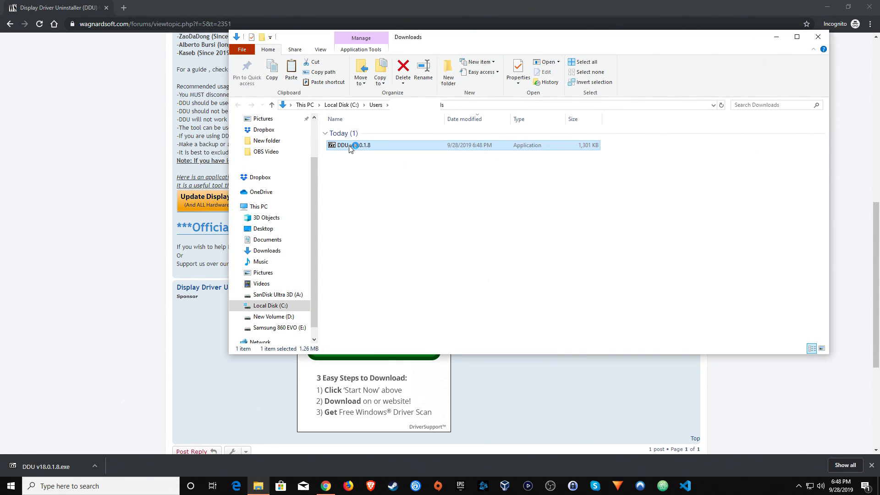
# Extract DDU v18.0.1.8.exe with 7-Zip and enter the extracted DDU v18.0.1.8 folder.
pyautogui.doubleClick(348, 145)
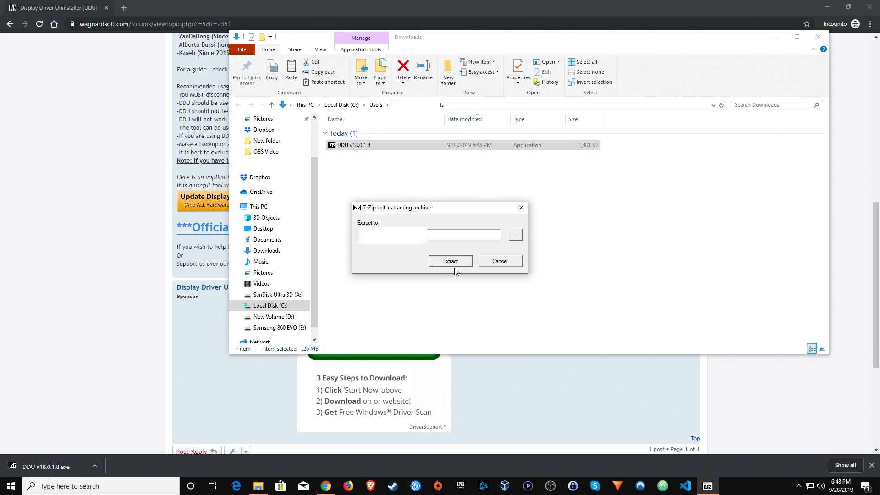
pyautogui.click(449, 261)
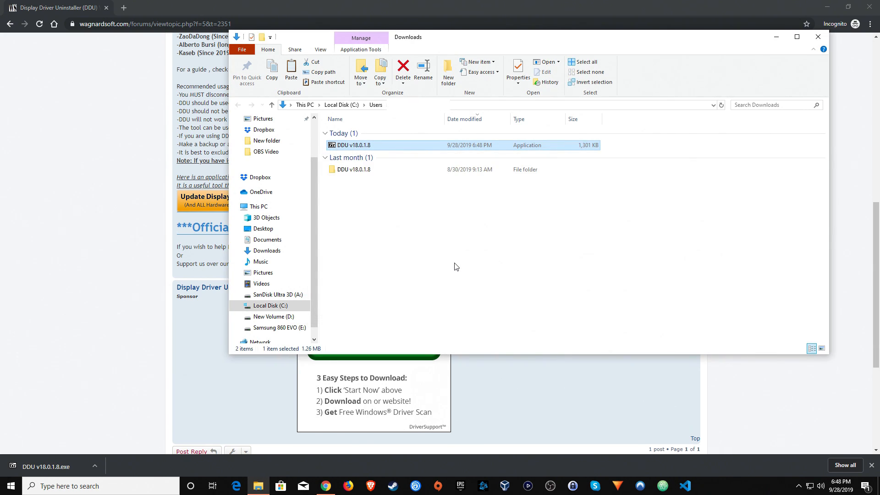
pyautogui.doubleClick(352, 169)
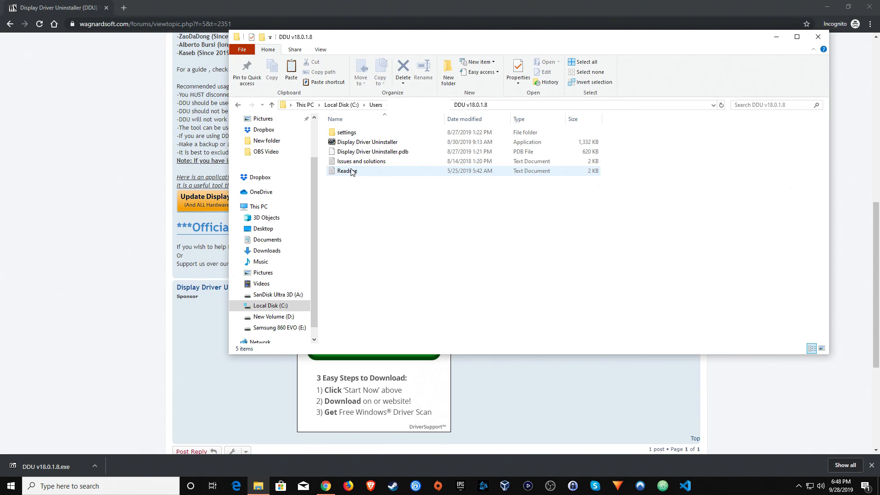
pyautogui.moveTo(393, 205)
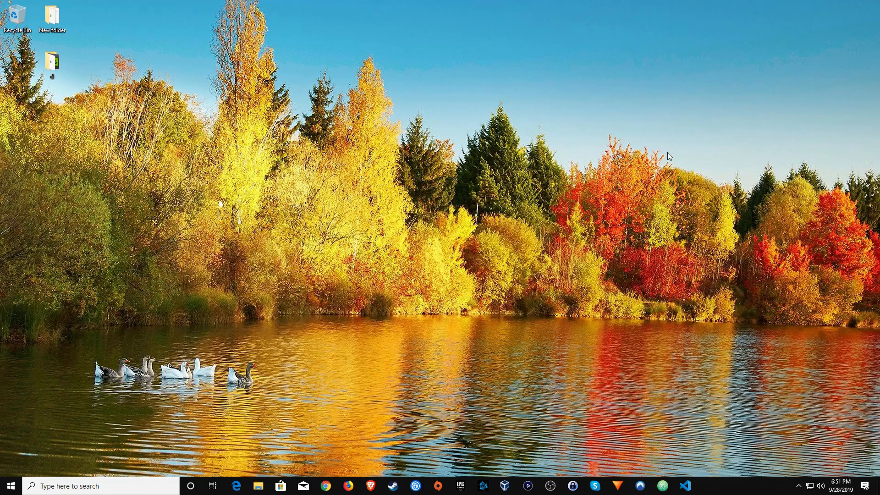
pyautogui.moveTo(547, 174)
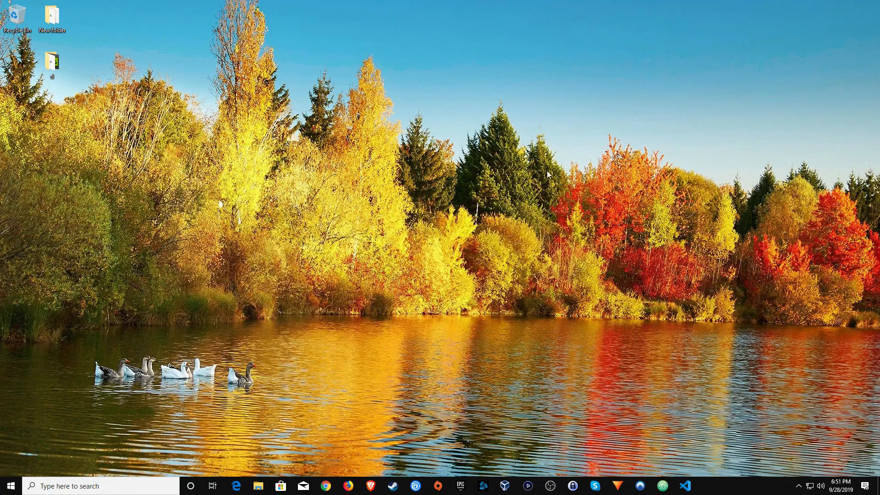
# Launch System Configuration (msconfig) as administrator from Windows search.
pyautogui.click(101, 486)
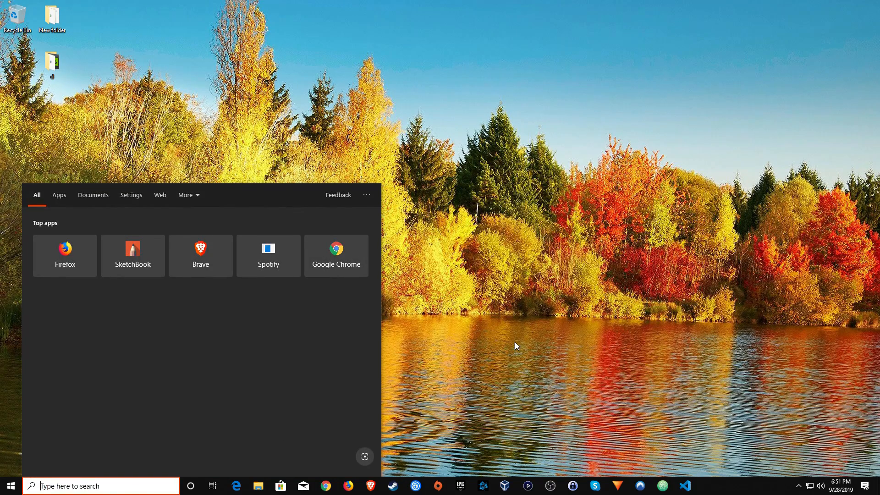
pyautogui.write('msconfig')
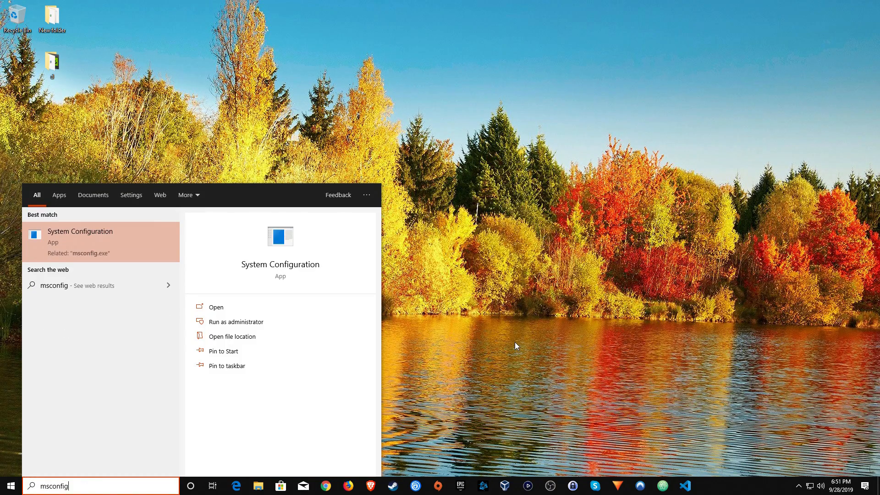
pyautogui.rightClick(81, 231)
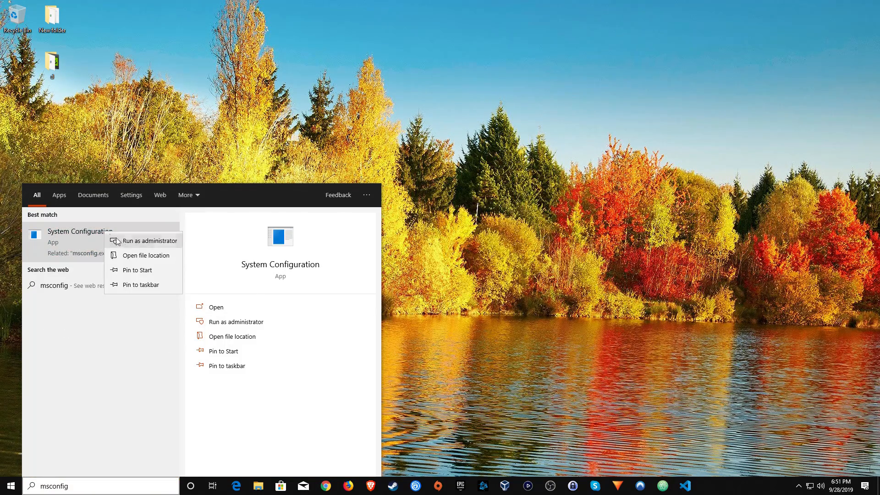
pyautogui.click(215, 307)
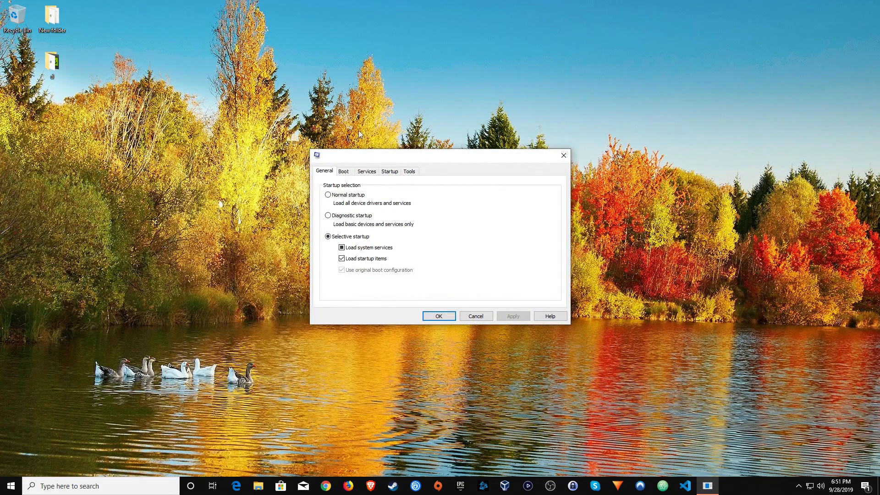
# Enable Safe boot with Network on the Boot settings and restart into Safe Mode.
pyautogui.click(343, 171)
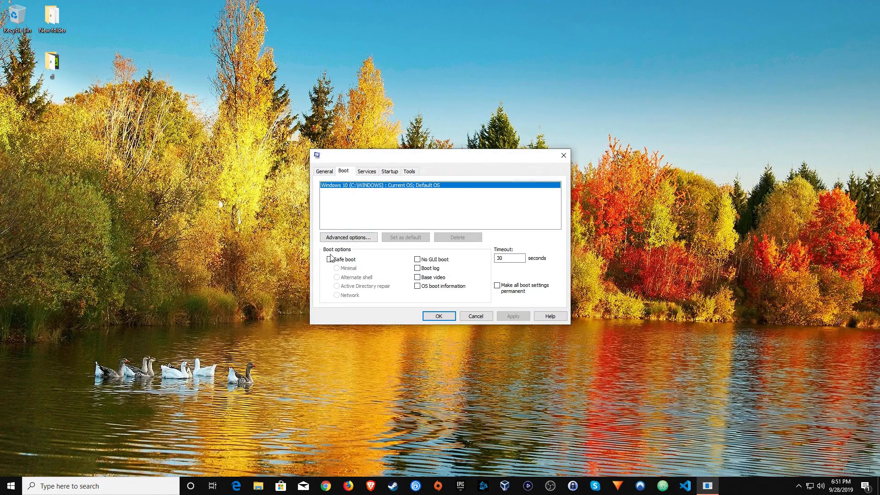
pyautogui.click(331, 259)
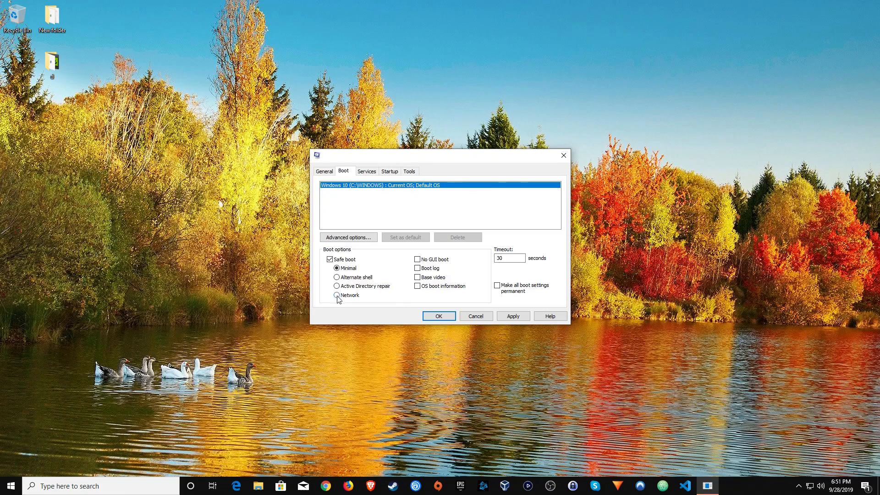
pyautogui.click(336, 295)
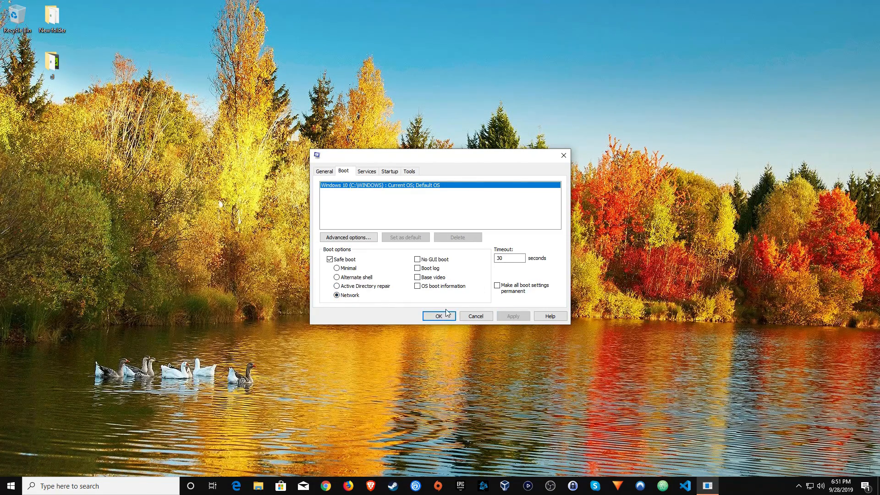
pyautogui.click(439, 315)
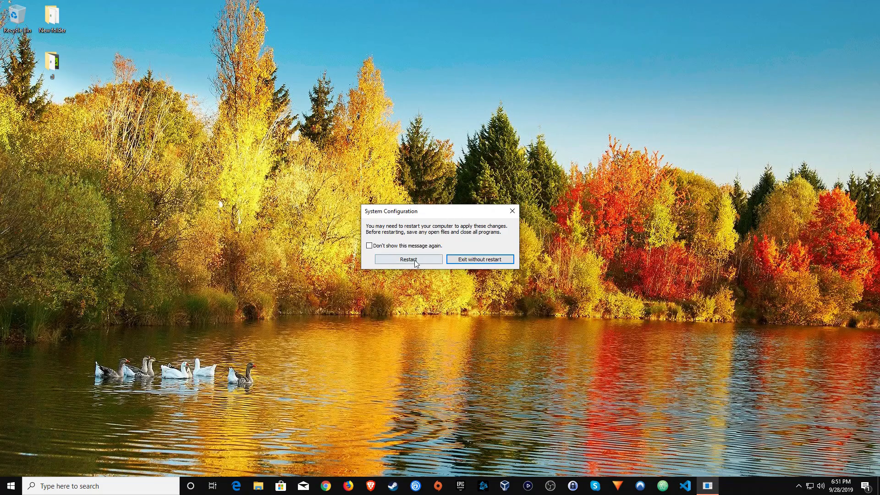
pyautogui.click(408, 258)
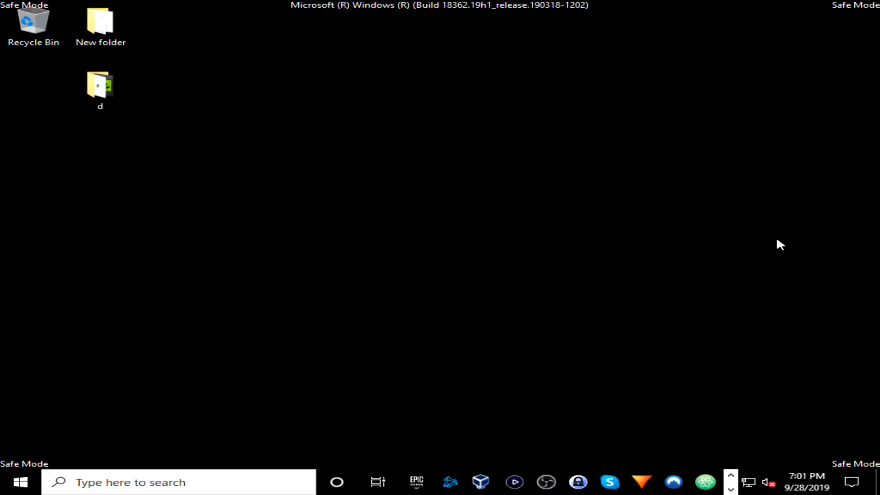
pyautogui.moveTo(77, 461)
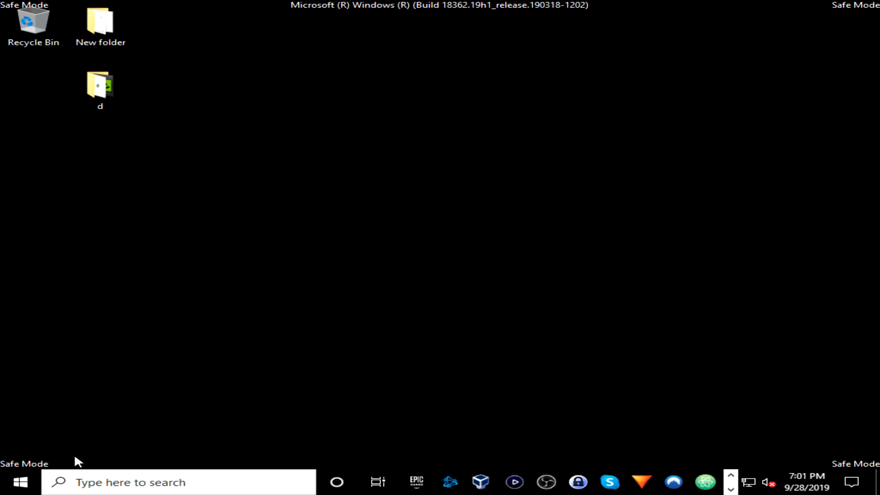
# Reopen msconfig in Safe Mode, turn Safe boot off and exit without restarting.
pyautogui.click(179, 481)
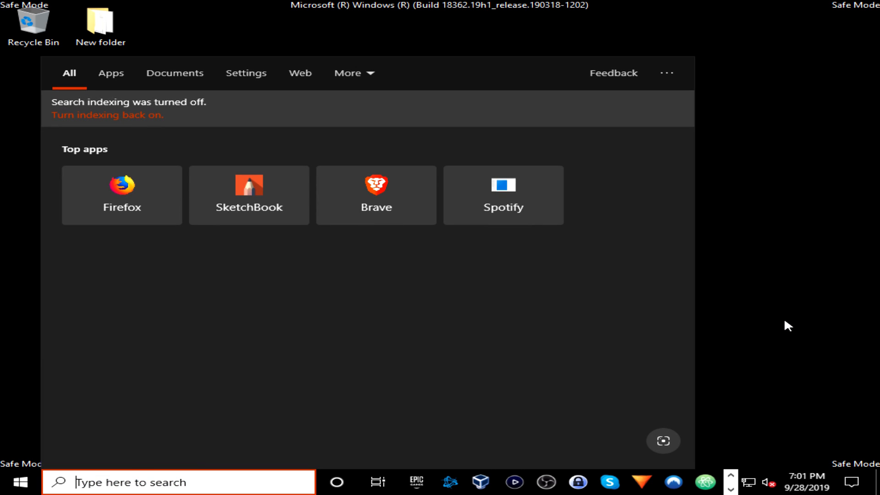
pyautogui.write('msconfig')
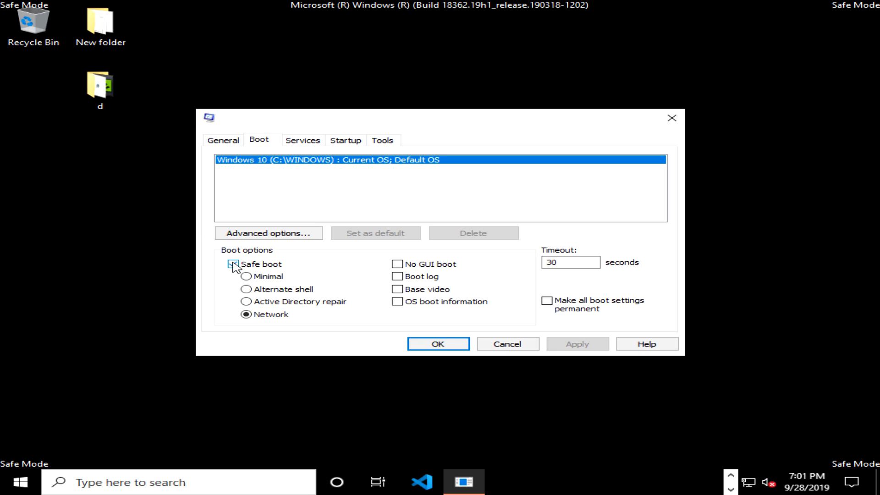
pyautogui.click(234, 264)
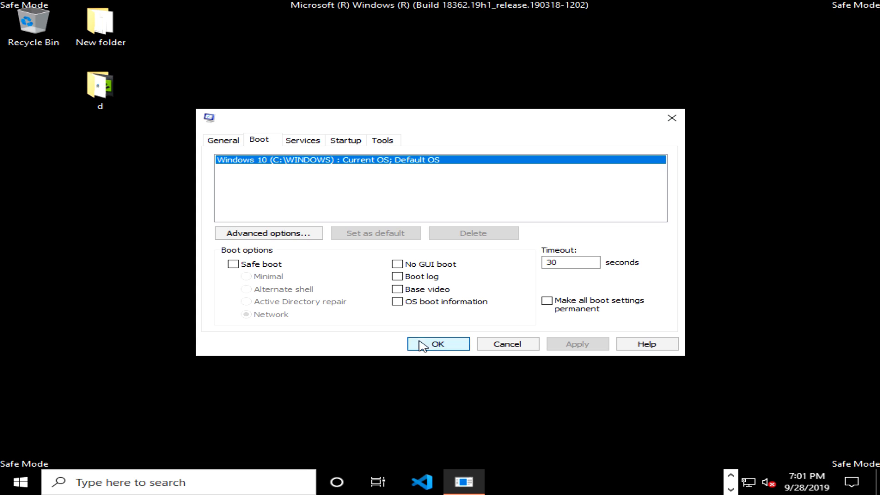
pyautogui.click(438, 344)
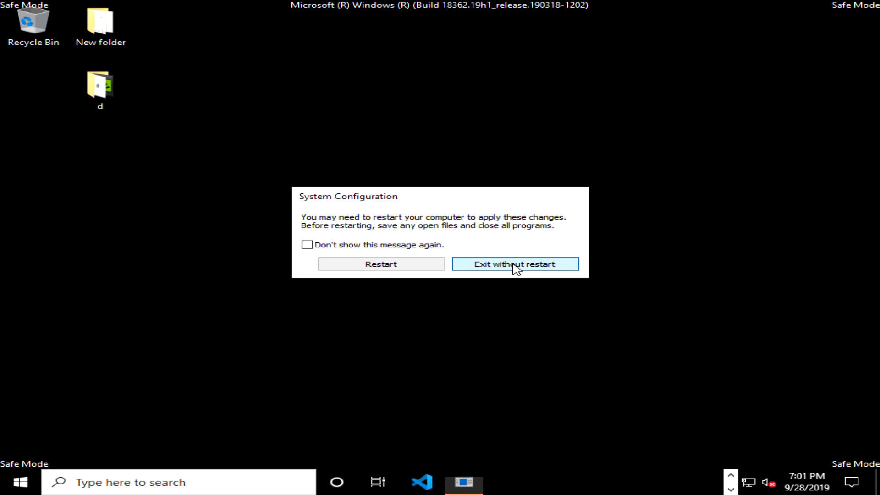
pyautogui.click(515, 264)
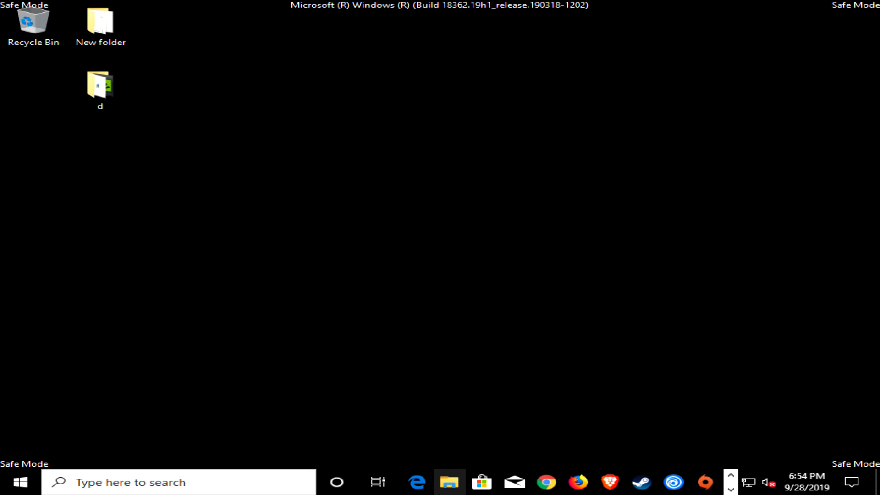
# Launch Display Driver Uninstaller from the DDU v18.0.1.8 folder in Downloads.
pyautogui.click(449, 482)
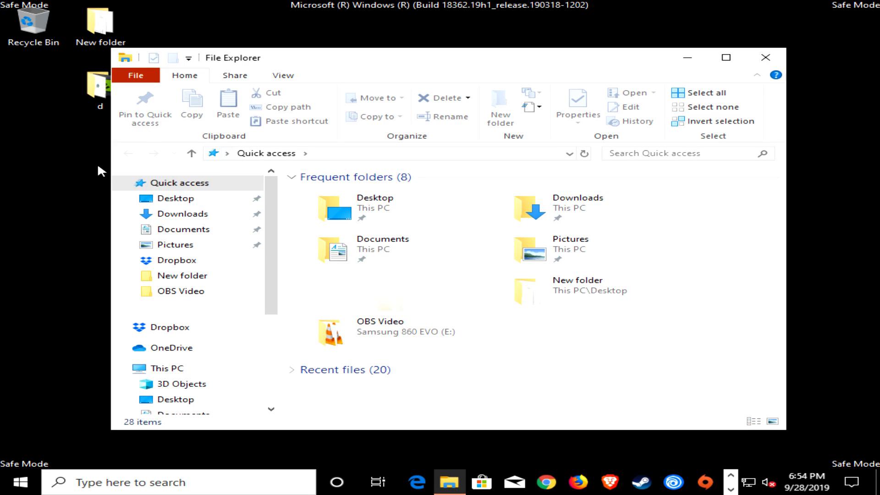
pyautogui.click(183, 214)
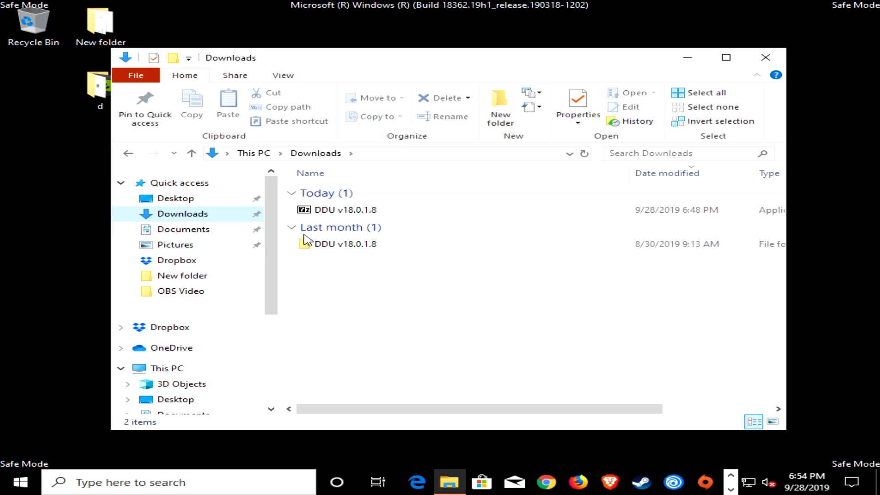
pyautogui.doubleClick(345, 244)
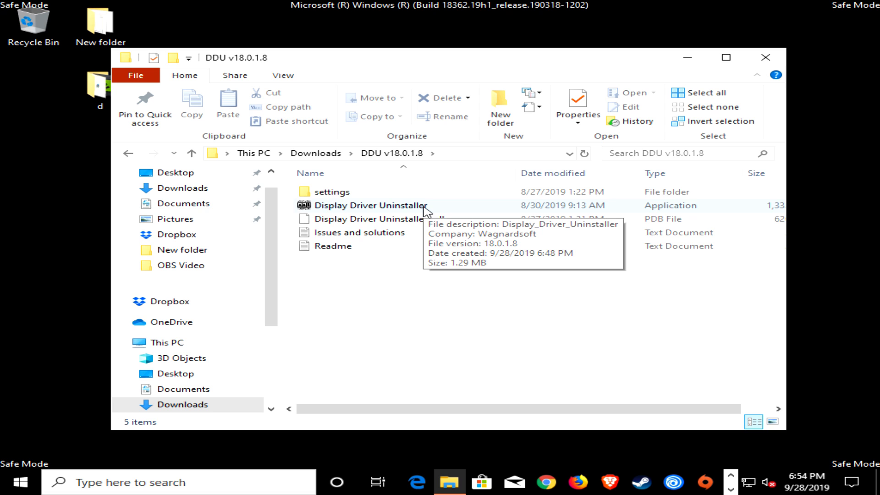
pyautogui.click(370, 205)
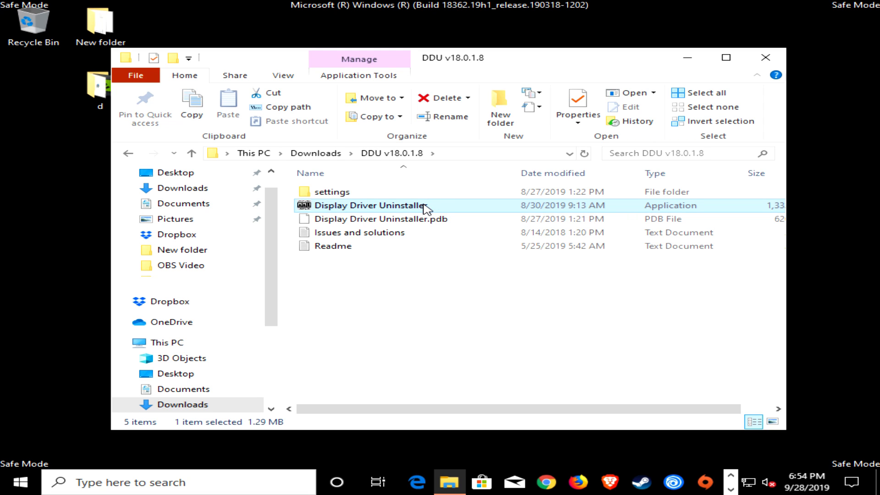
pyautogui.doubleClick(369, 204)
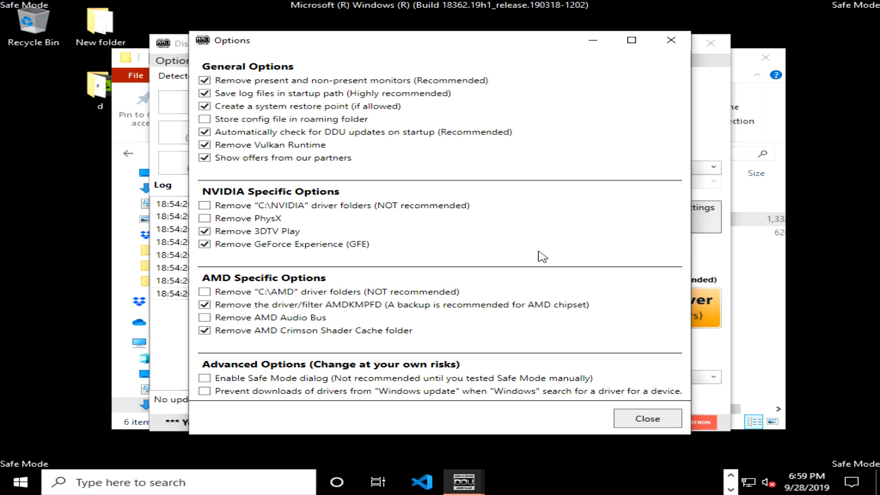
# Close the DDU Options window to reach the main window showing the GTX 1060 driver.
pyautogui.click(646, 418)
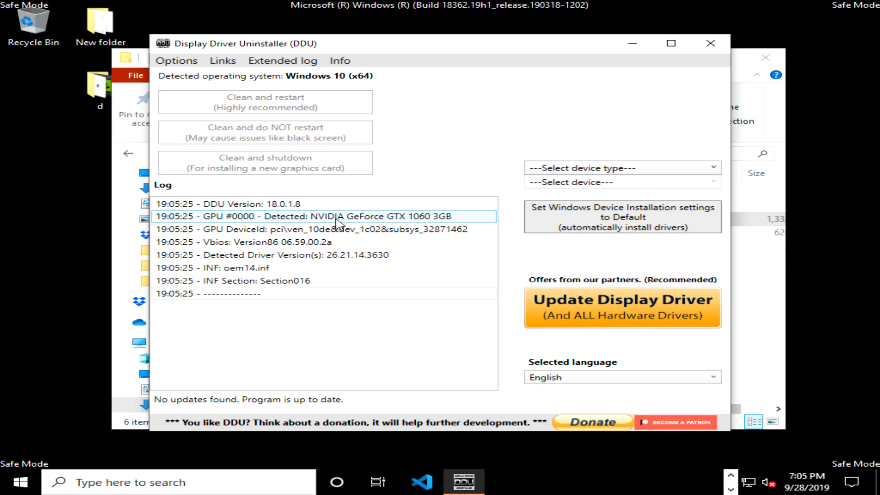
# Select GPU as the device type and NVIDIA as the device to clean.
pyautogui.click(617, 168)
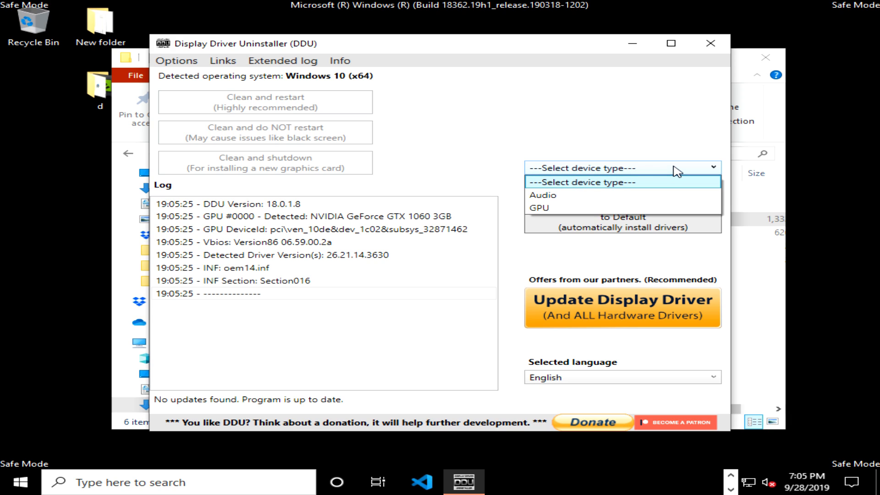
pyautogui.click(536, 208)
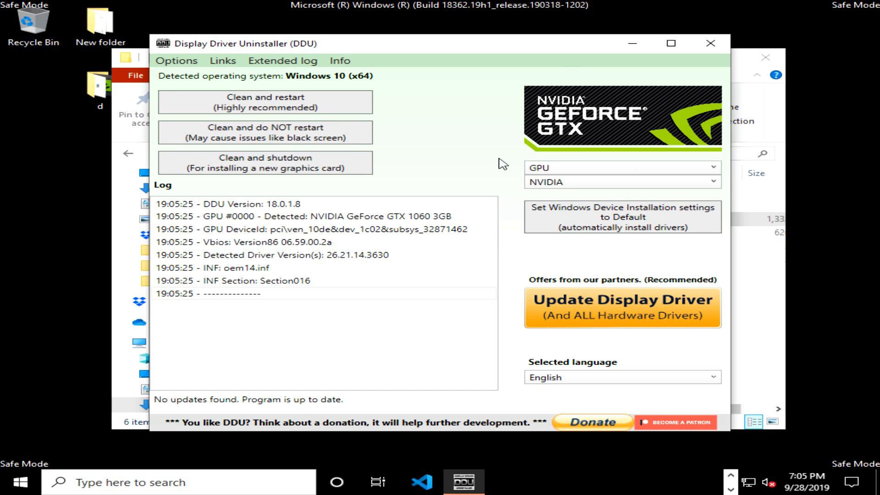
pyautogui.click(621, 181)
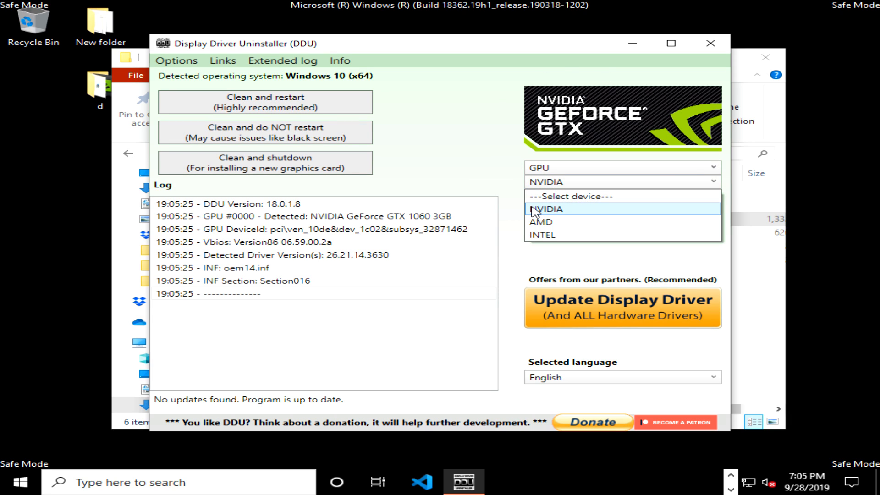
pyautogui.click(547, 209)
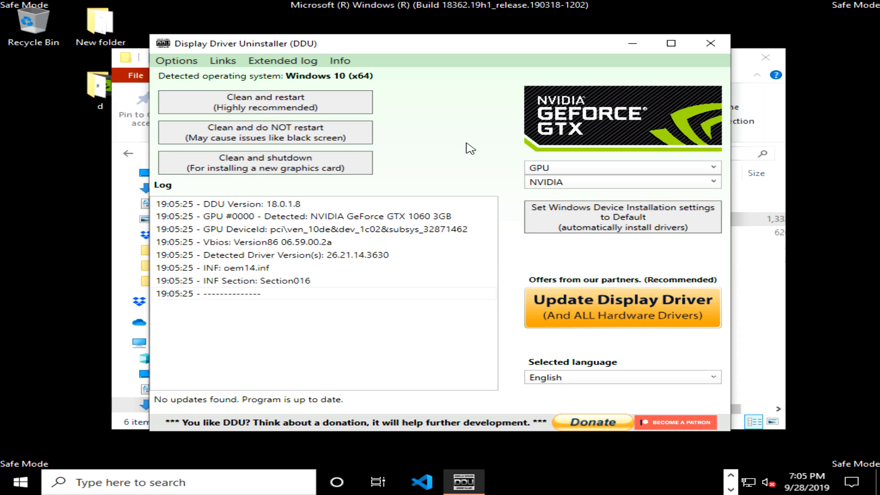
pyautogui.moveTo(273, 60)
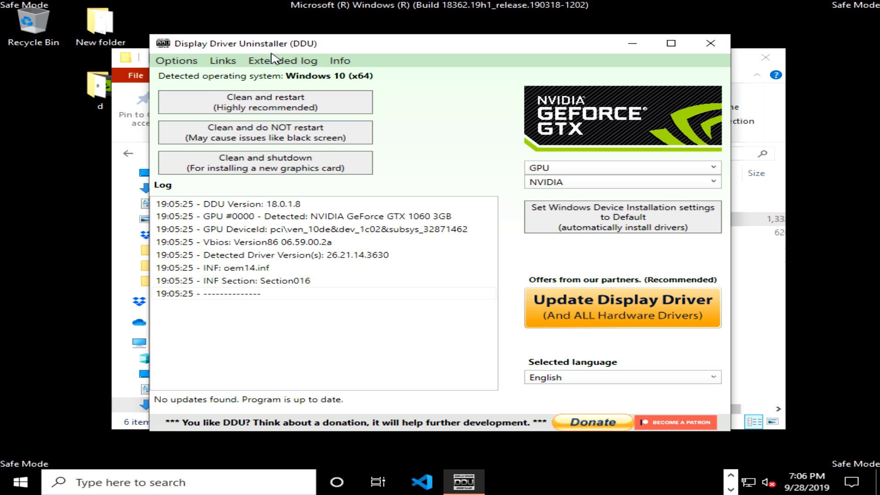
pyautogui.moveTo(271, 102)
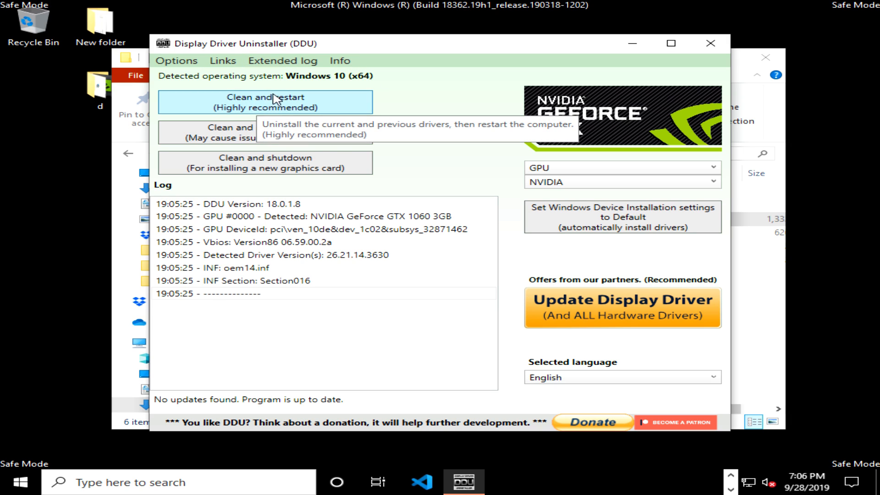
pyautogui.moveTo(481, 160)
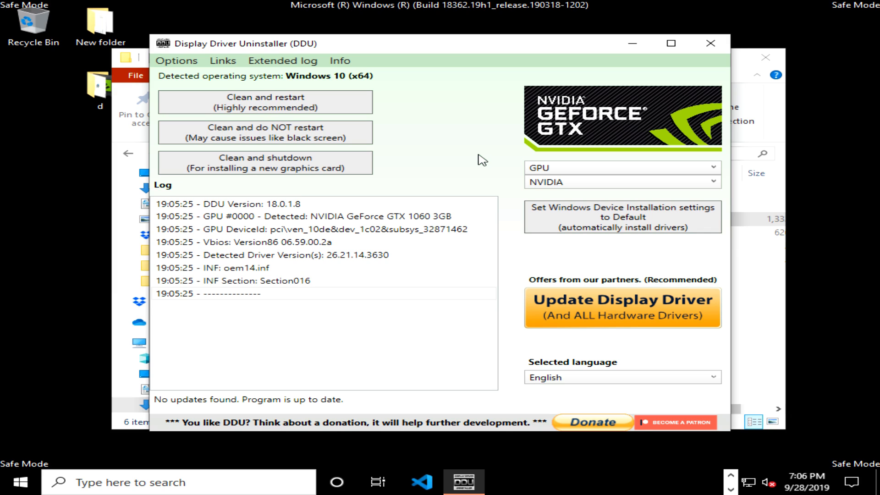
pyautogui.moveTo(220, 138)
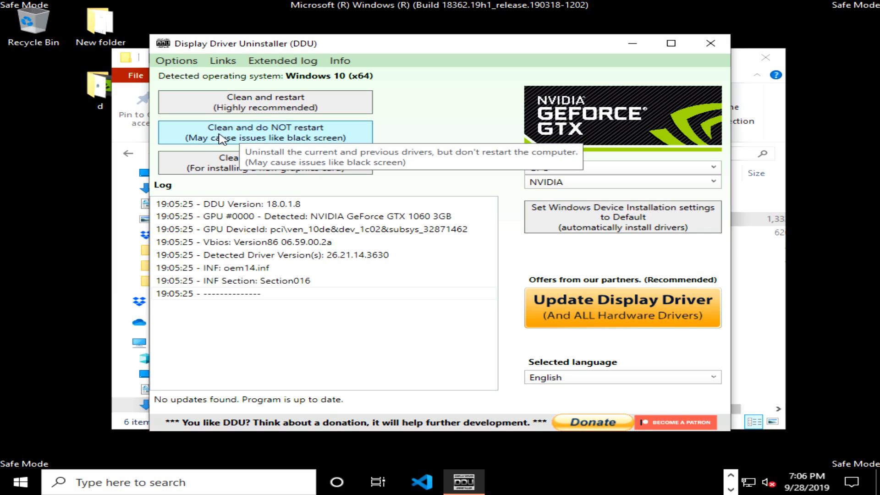
pyautogui.moveTo(308, 139)
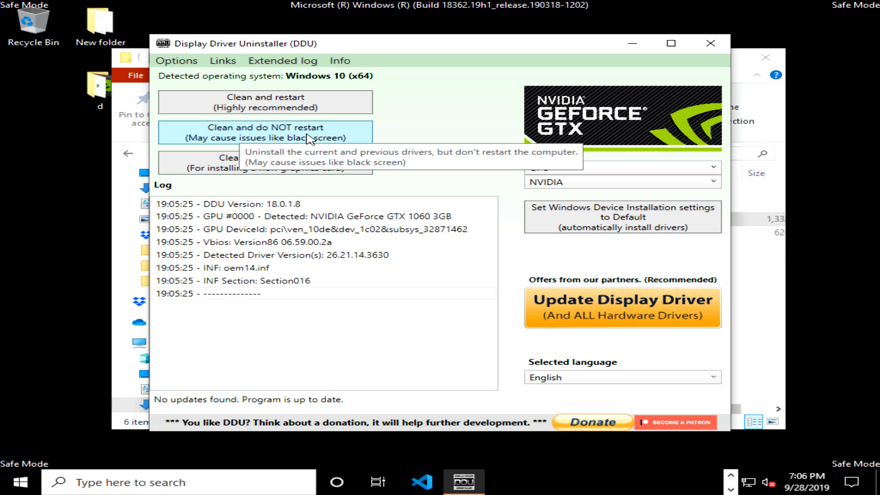
pyautogui.moveTo(500, 175)
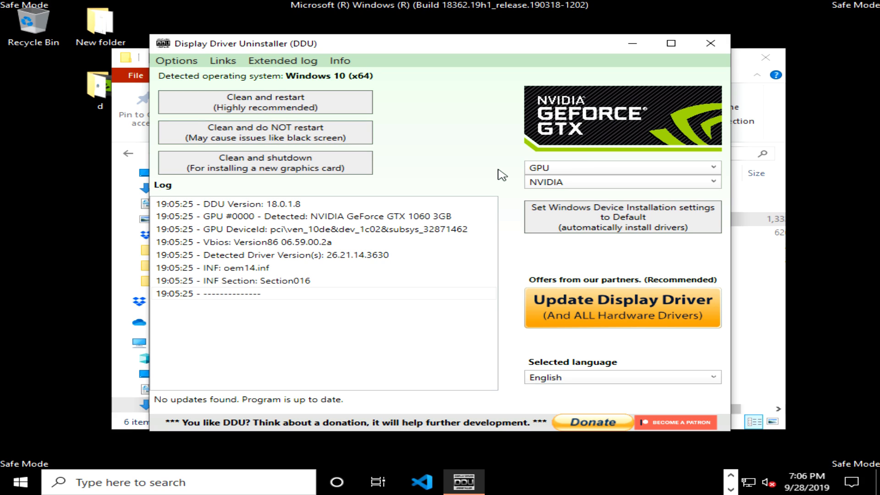
pyautogui.moveTo(315, 163)
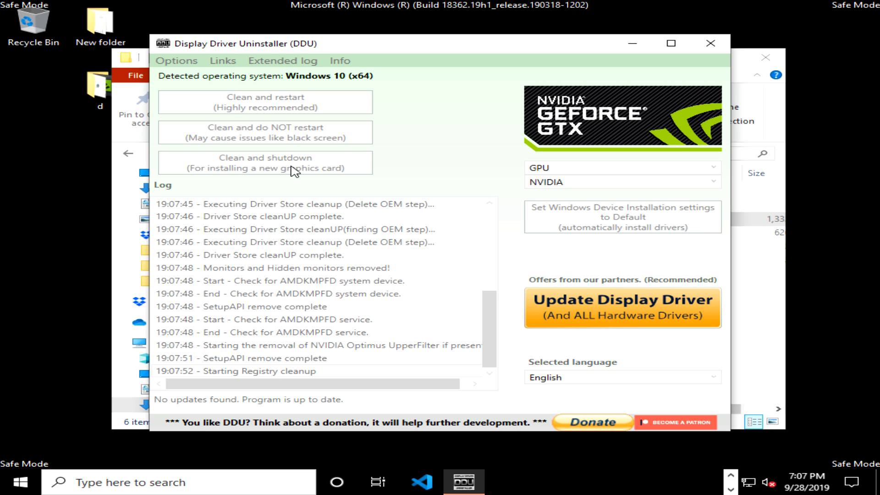
# After DDU finishes and reboots, bring up the desktop shortcut menu.
pyautogui.click(265, 163)
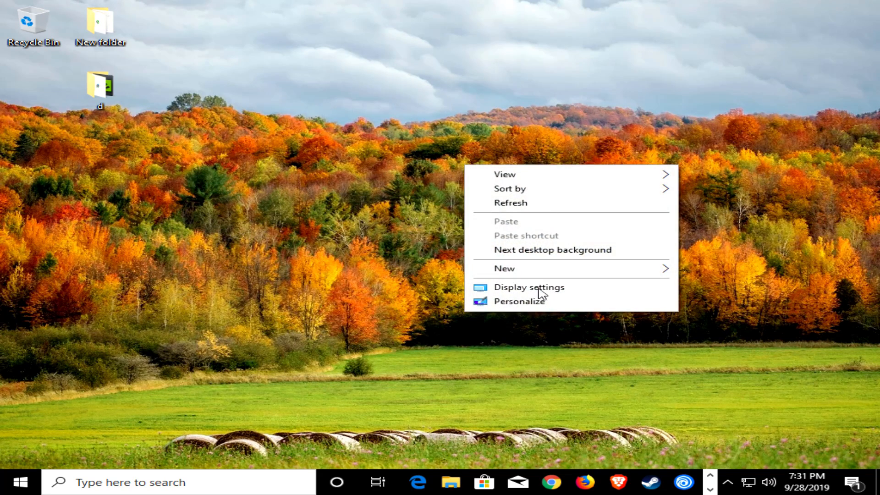
# Change the display resolution from 1024 × 768 back to 1920 × 1080 in Display settings.
pyautogui.click(528, 287)
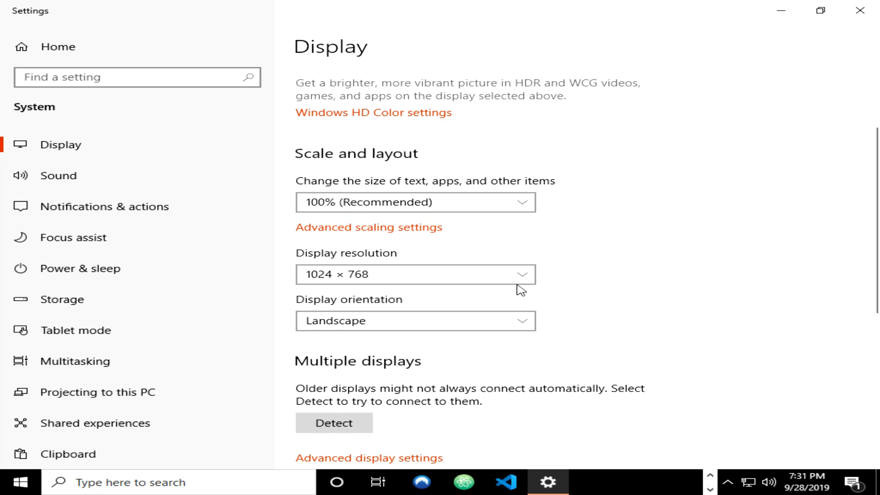
pyautogui.click(414, 274)
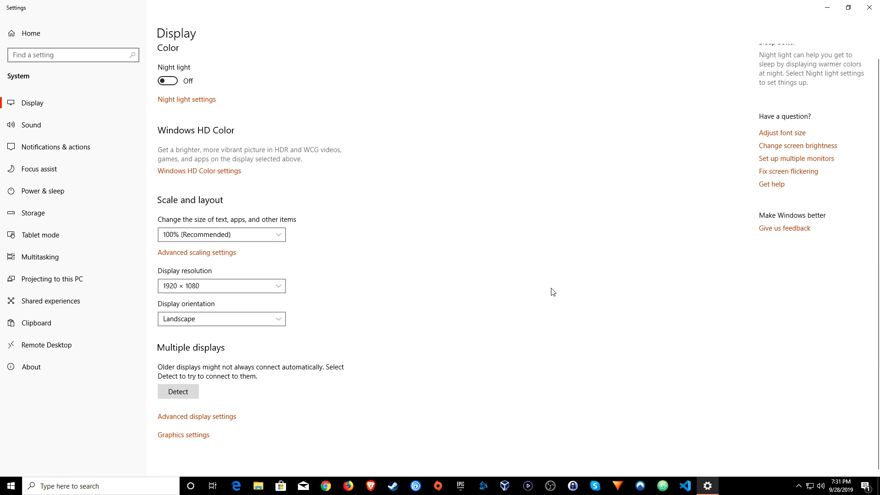
pyautogui.moveTo(871, 8)
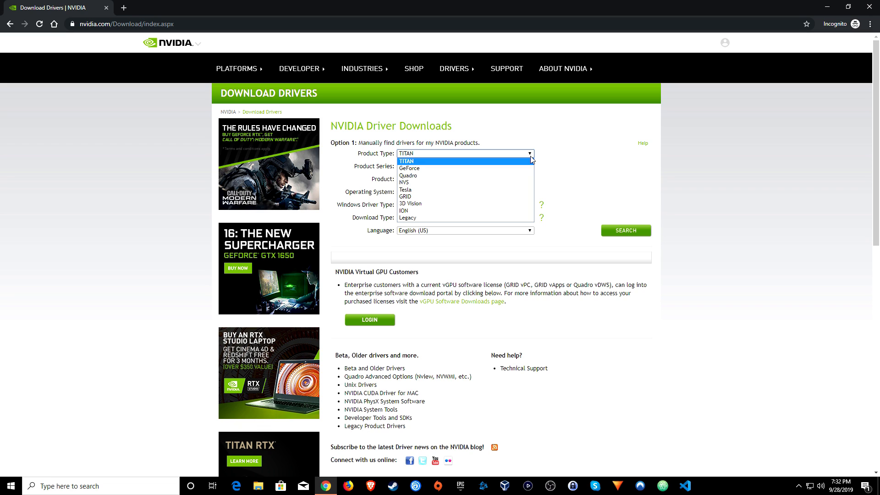
# Search NVIDIA drivers for GeForce RTX 20 Series on Windows 10 64-bit, finding Game Ready 436.30.
pyautogui.click(406, 162)
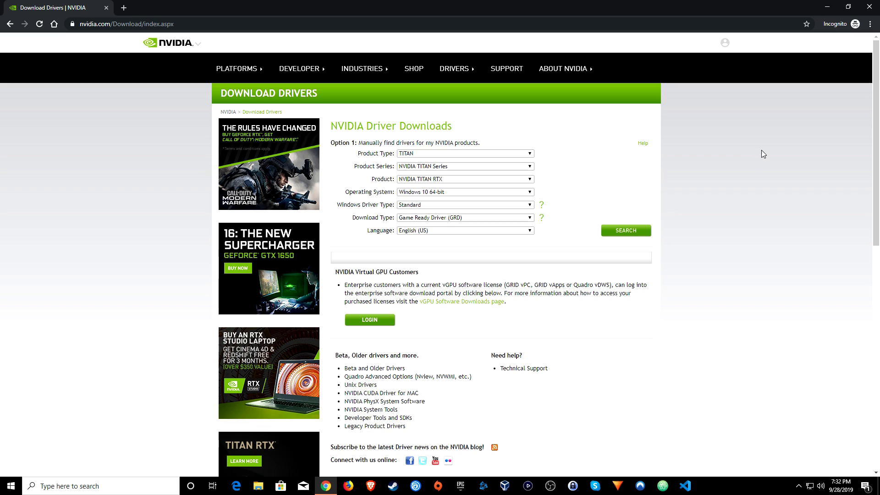
pyautogui.moveTo(637, 137)
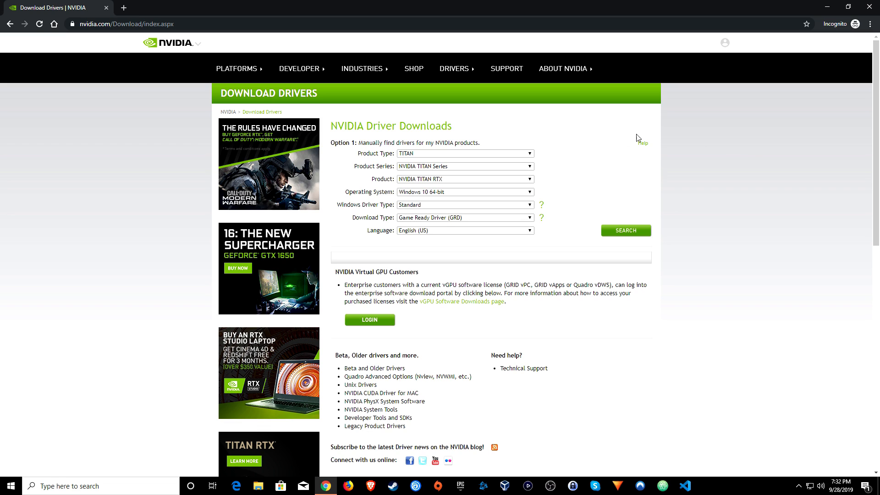
pyautogui.click(464, 153)
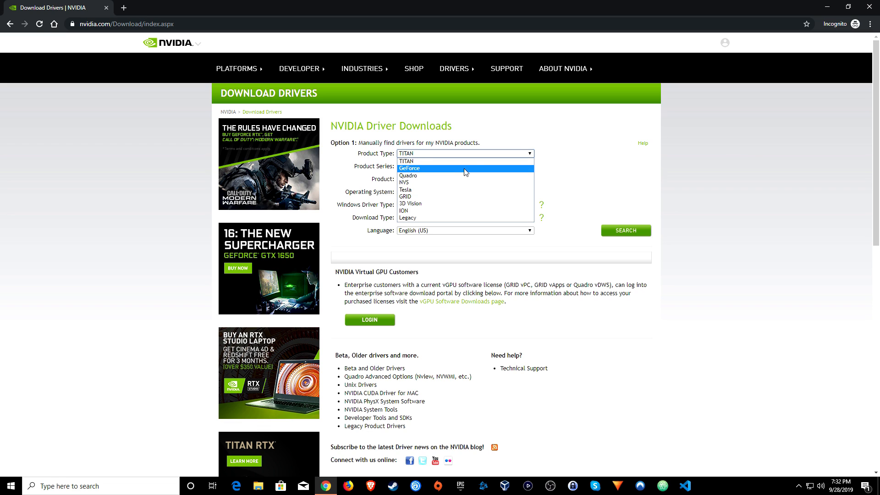
pyautogui.click(410, 169)
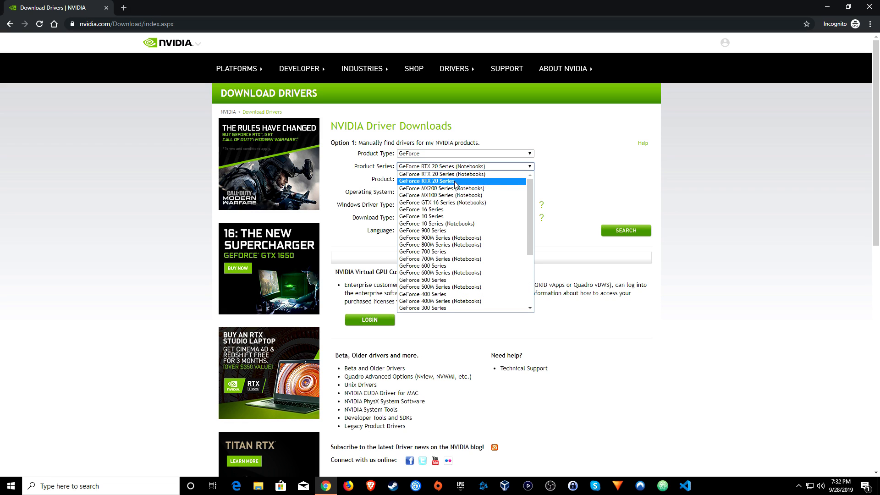
pyautogui.click(426, 181)
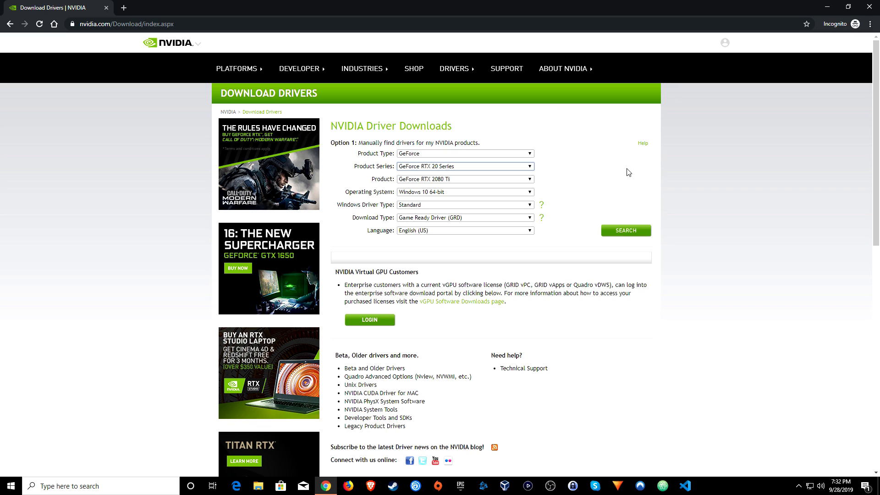
pyautogui.moveTo(539, 184)
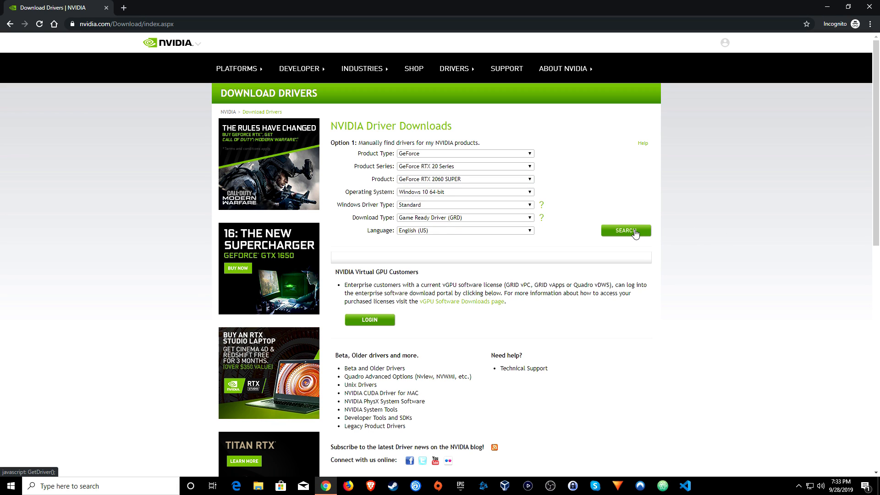
pyautogui.click(625, 230)
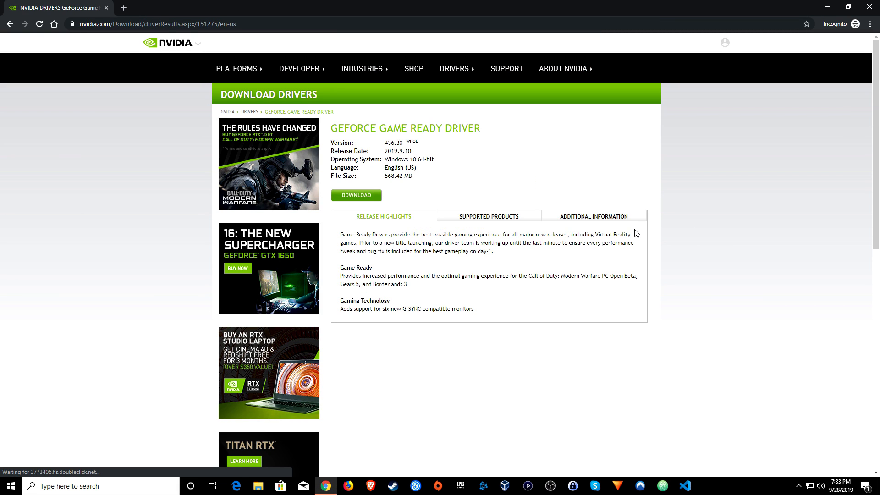
# Download the GeForce Game Ready driver 436.30 and confirm it on the download page.
pyautogui.click(356, 195)
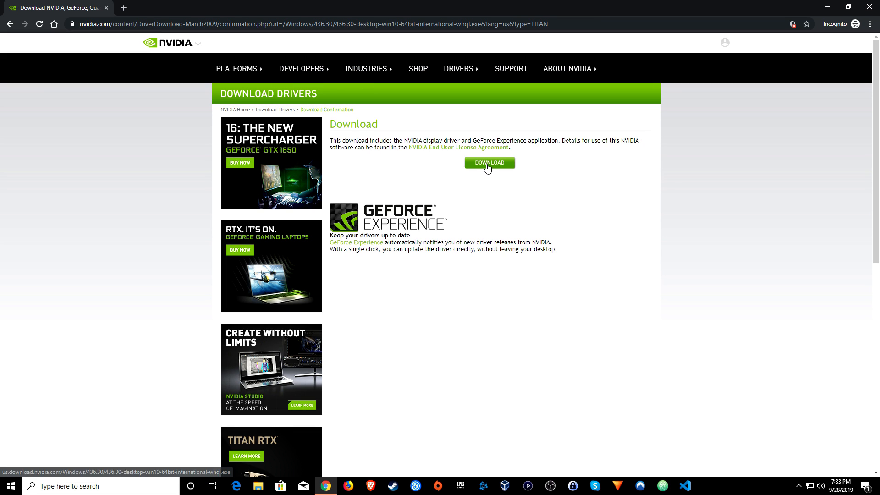
pyautogui.click(489, 163)
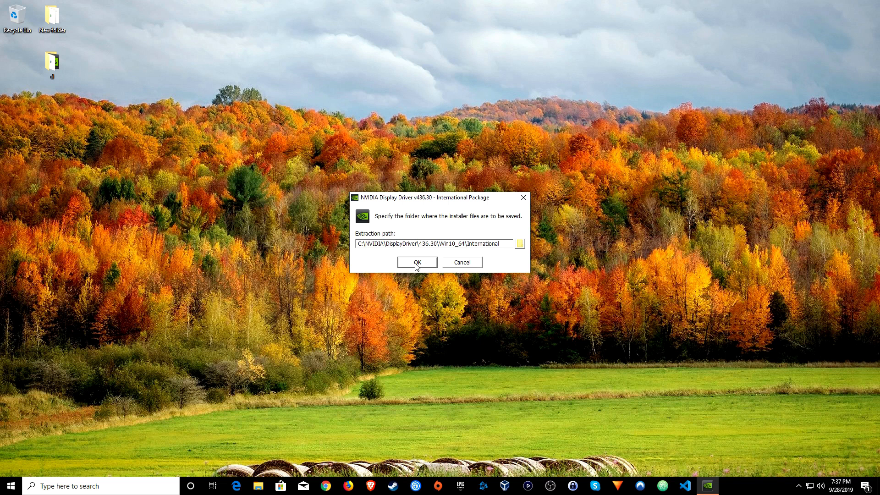
# Extract to the default folder, accept the licence, run the Express install and close when finished.
pyautogui.click(417, 262)
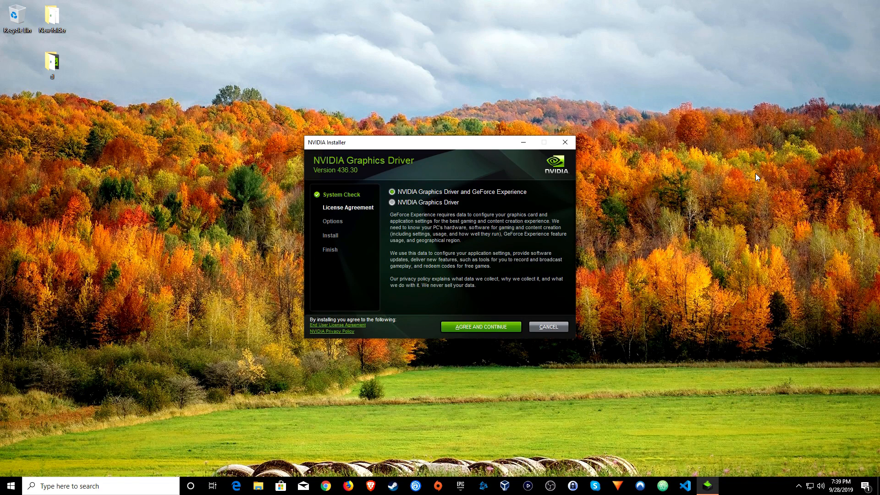
pyautogui.moveTo(479, 331)
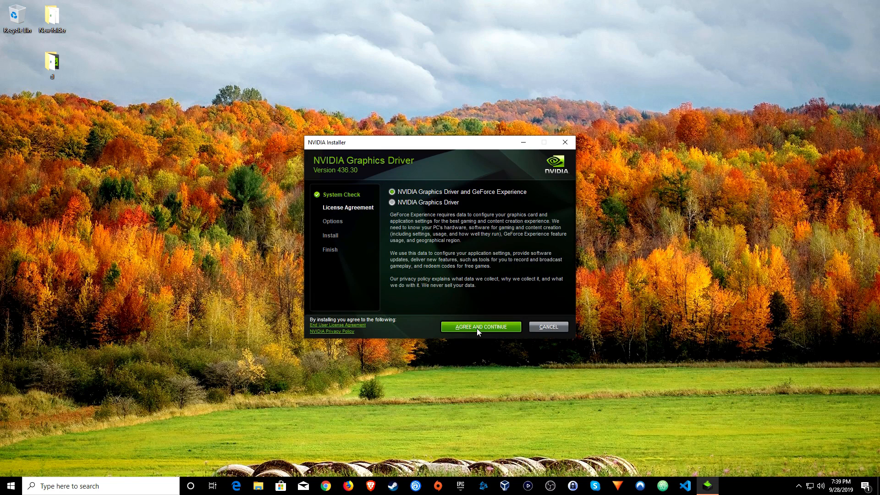
pyautogui.click(479, 327)
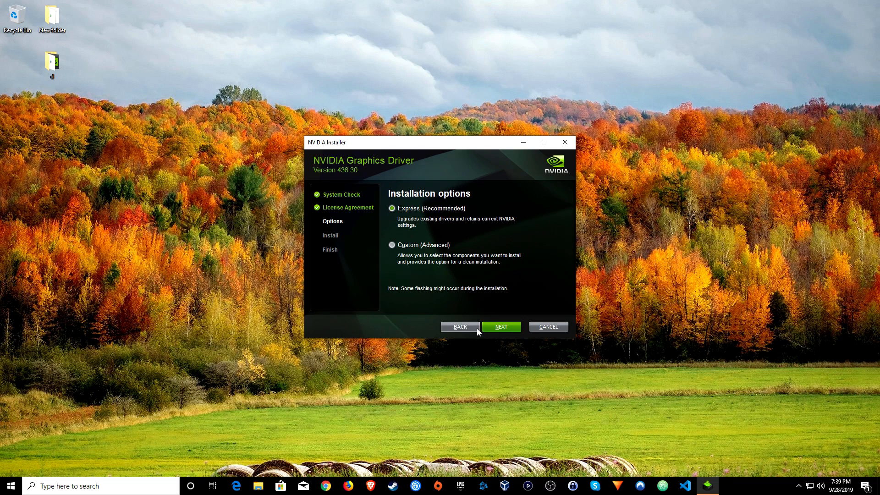
pyautogui.moveTo(440, 202)
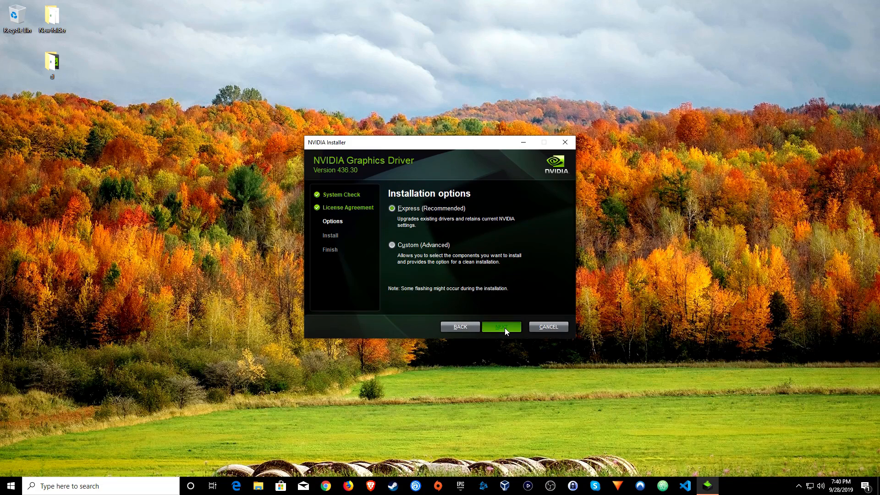
pyautogui.click(501, 327)
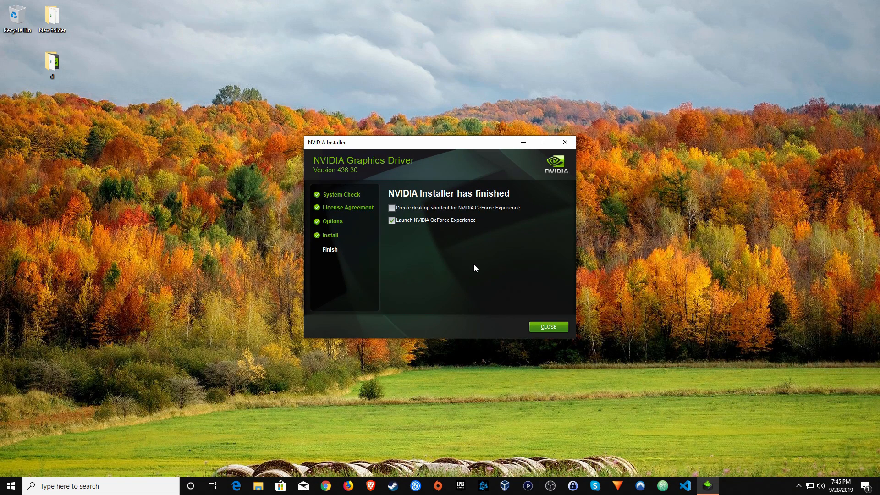
pyautogui.moveTo(548, 327)
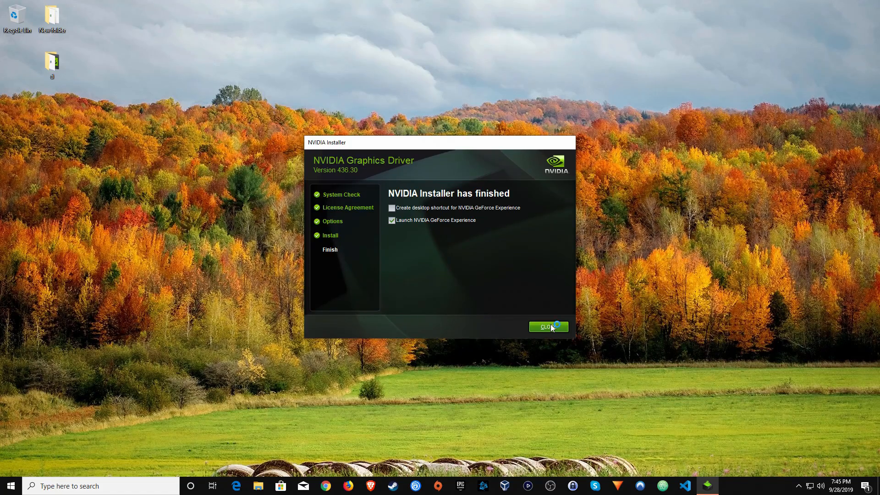
pyautogui.click(549, 326)
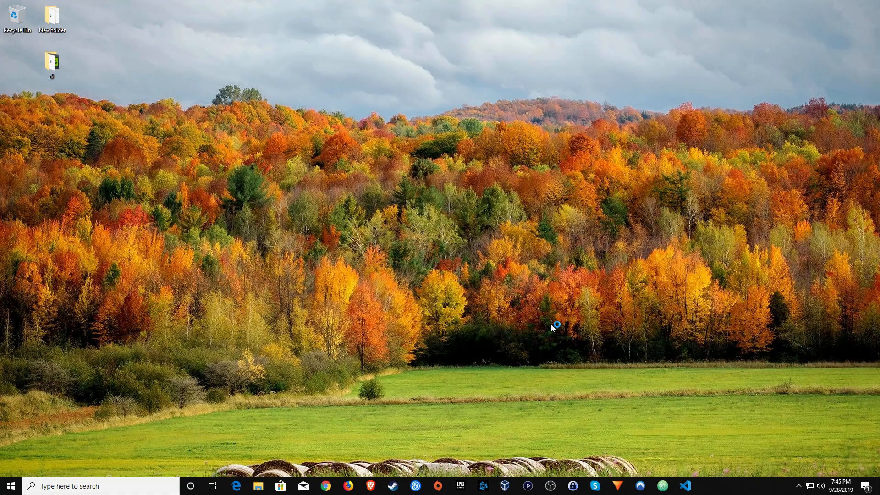